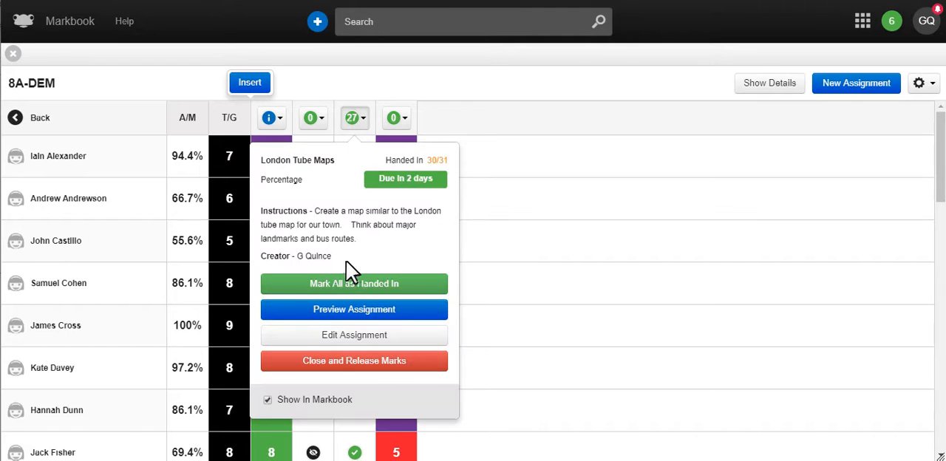
mouse_move(501, 176)
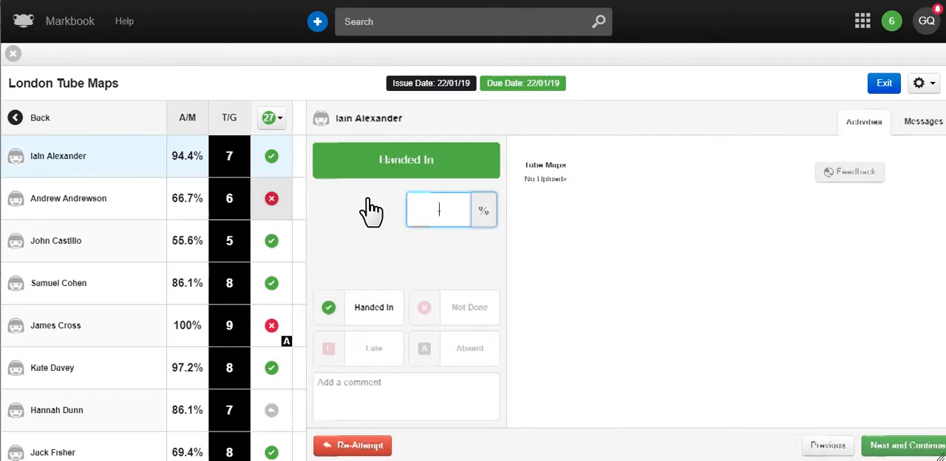
type("65")
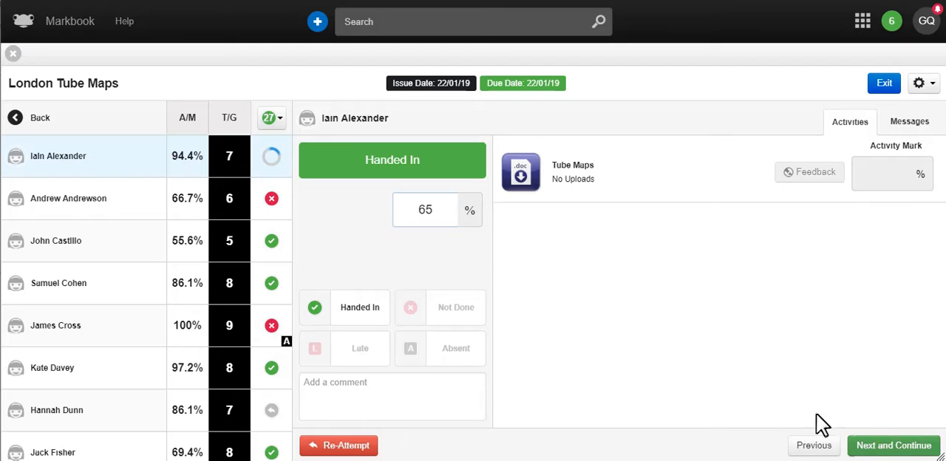
left_click(893, 445)
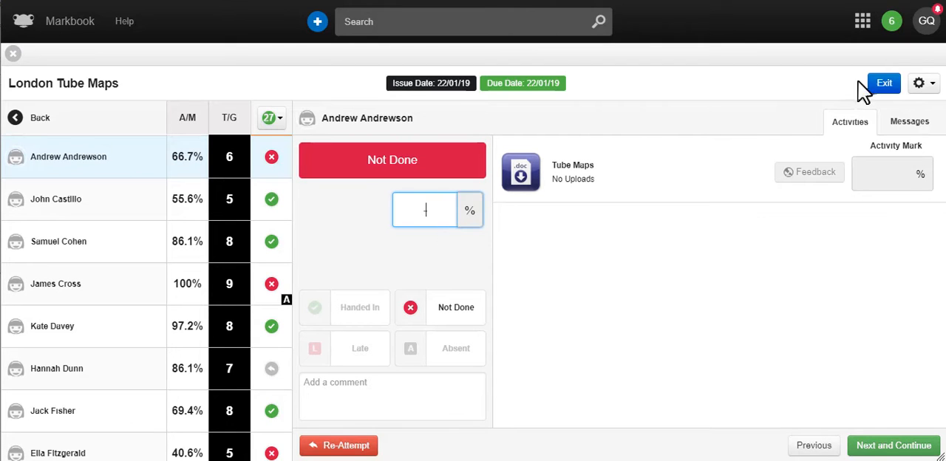
left_click(884, 83)
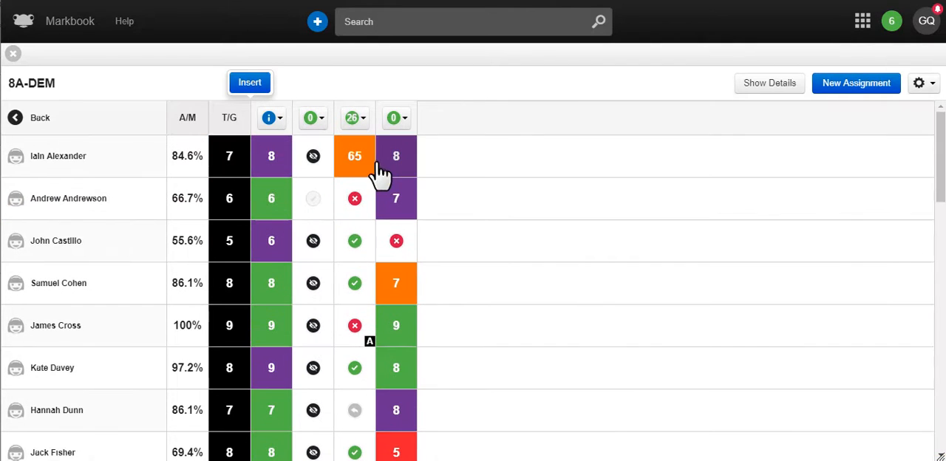
mouse_move(347, 191)
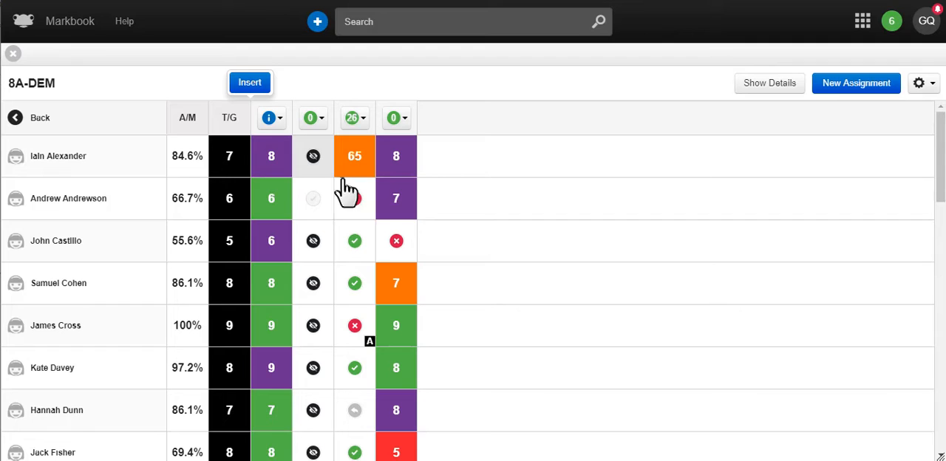
Star the Butterflies English markbook from All Markbooks and return to My Markbooks view.
left_click(30, 118)
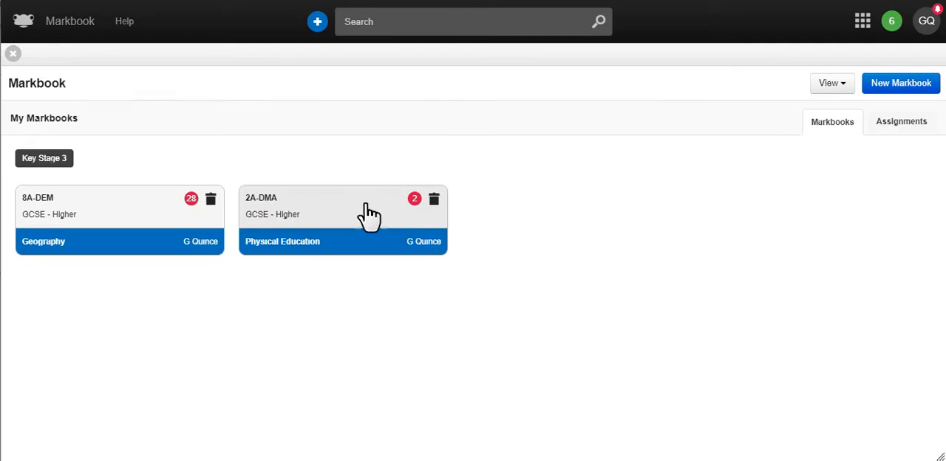
mouse_move(544, 287)
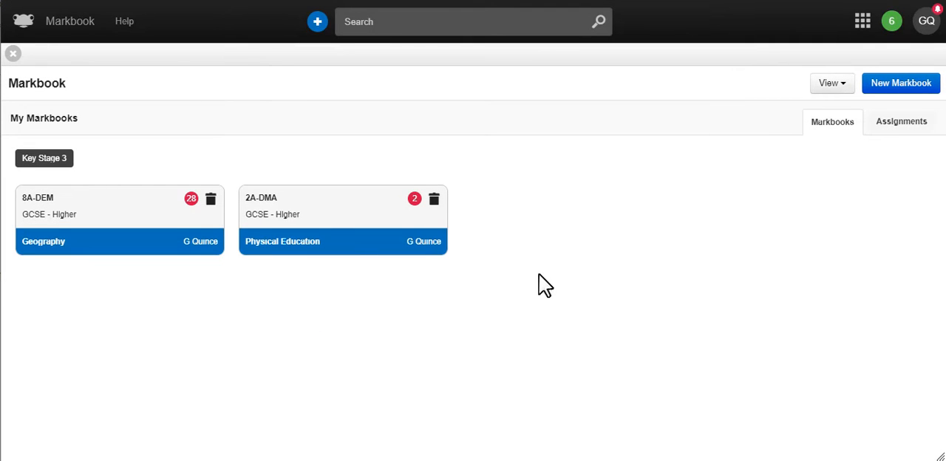
mouse_move(757, 158)
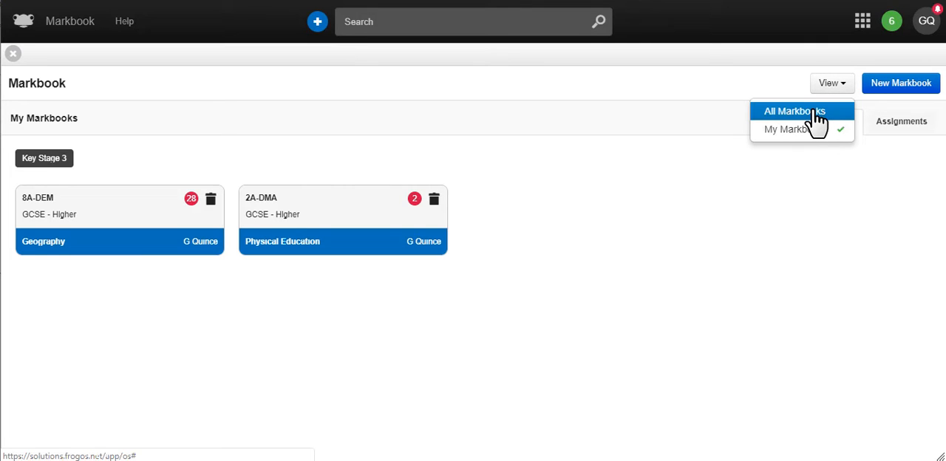
left_click(795, 111)
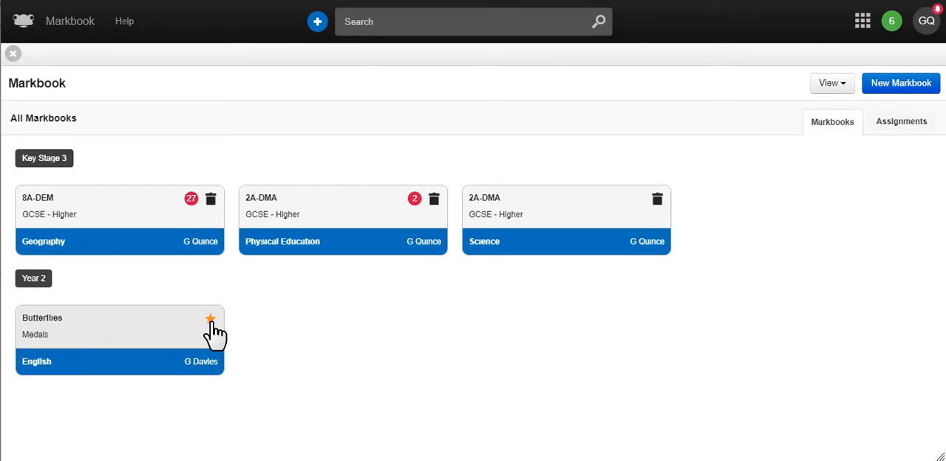
left_click(831, 82)
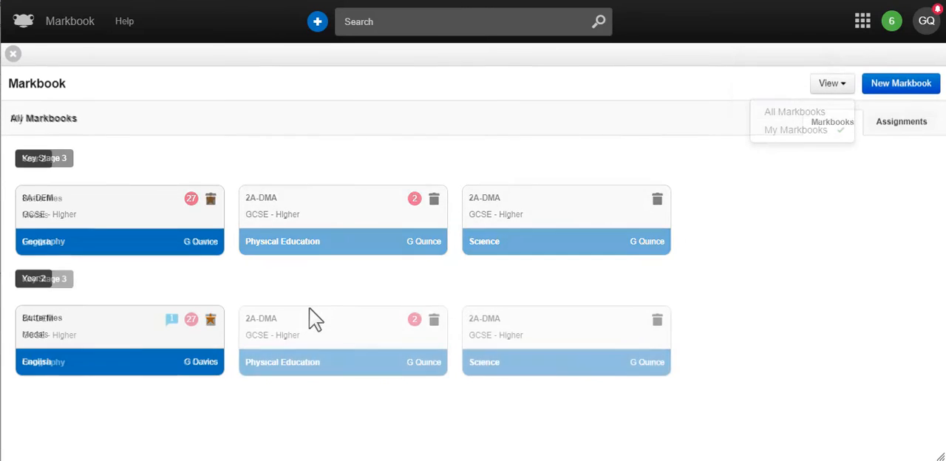
left_click(795, 130)
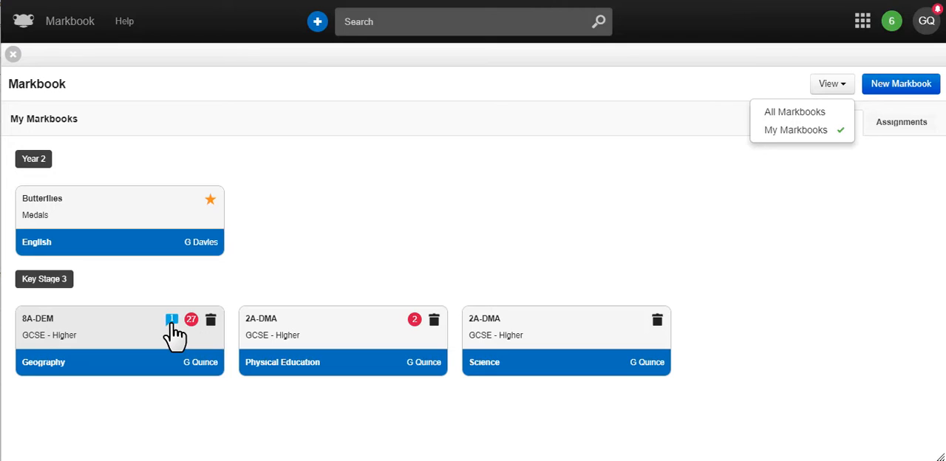
mouse_move(155, 342)
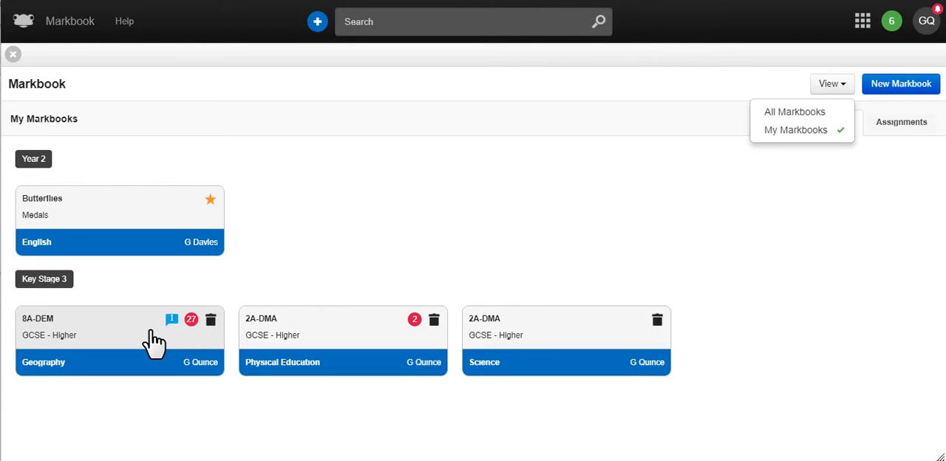
left_click(118, 340)
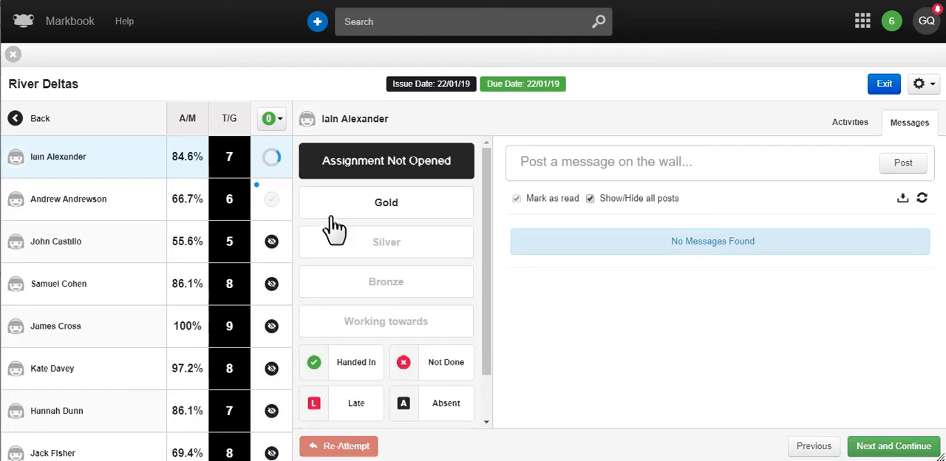
left_click(386, 201)
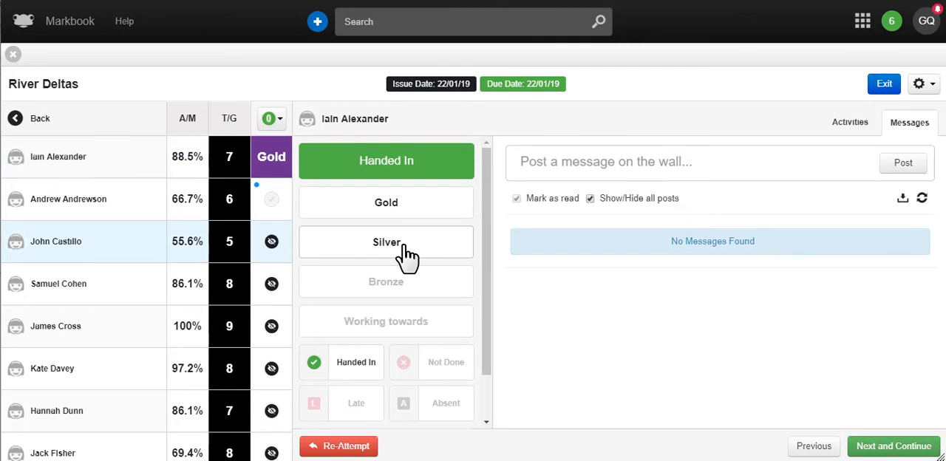
left_click(386, 242)
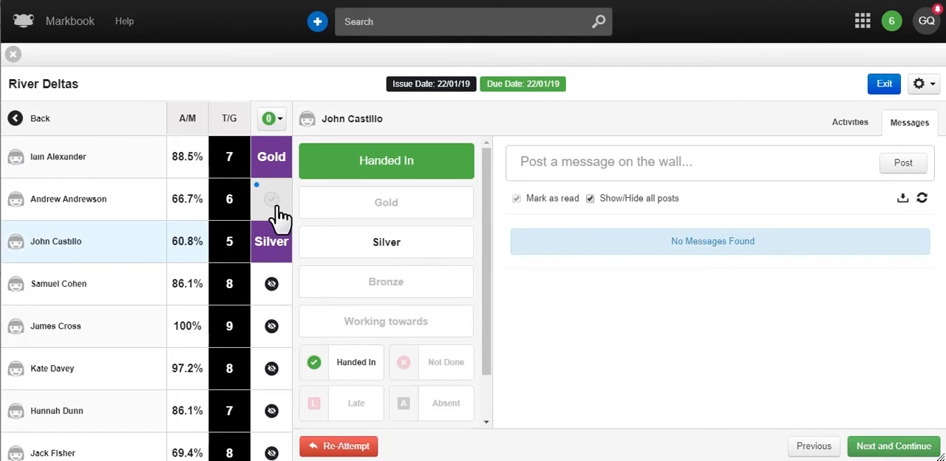
left_click(60, 284)
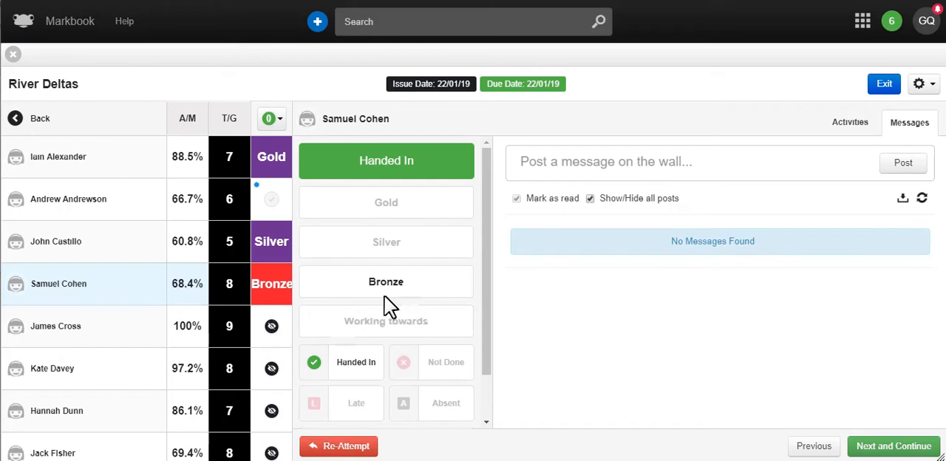
left_click(57, 325)
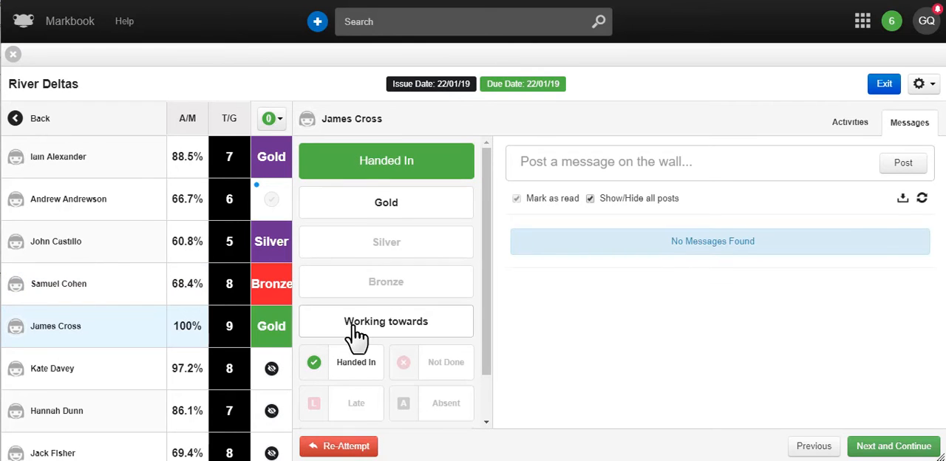
left_click(923, 83)
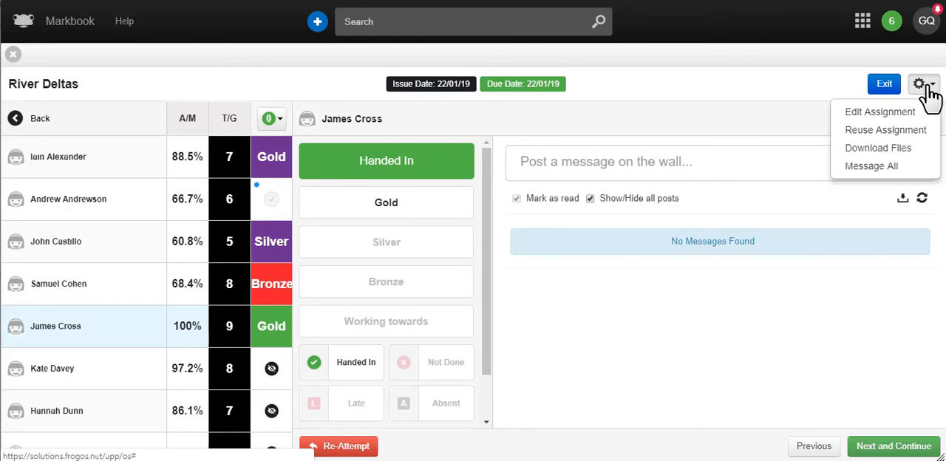
mouse_move(886, 130)
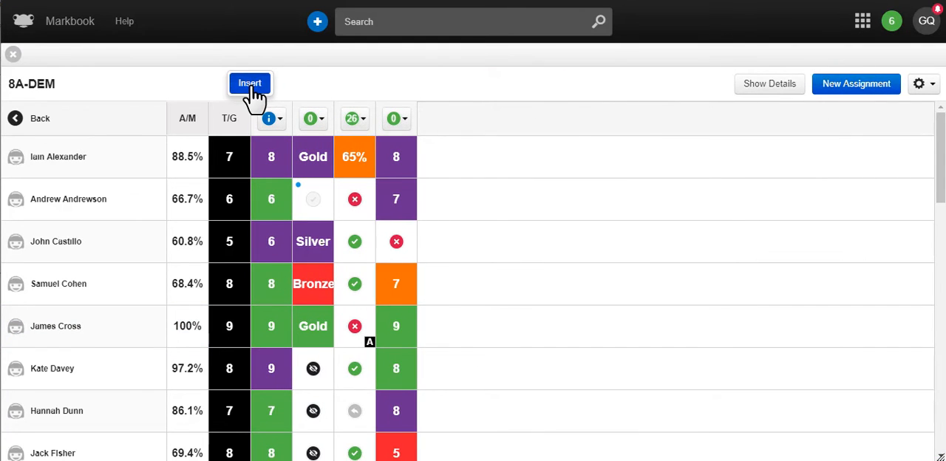
Insert a Mock Exams column using the GCSE - Higher markscheme and select it for marking.
left_click(249, 83)
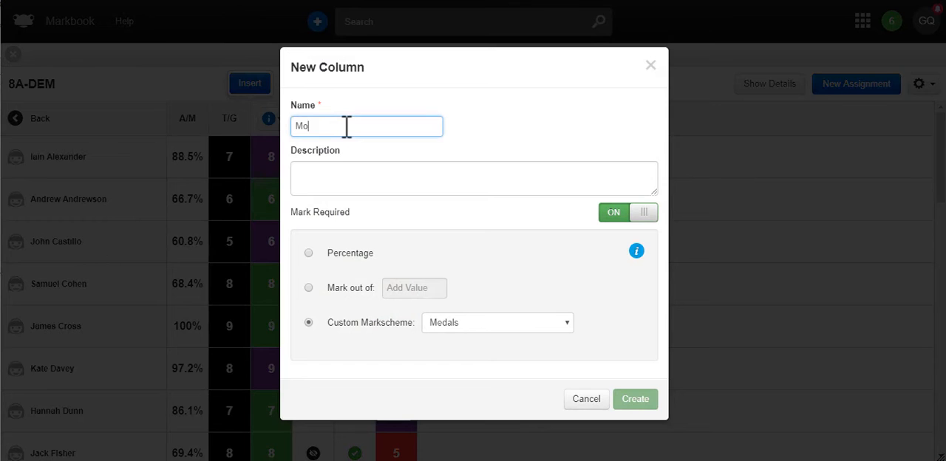
type("ck Exams")
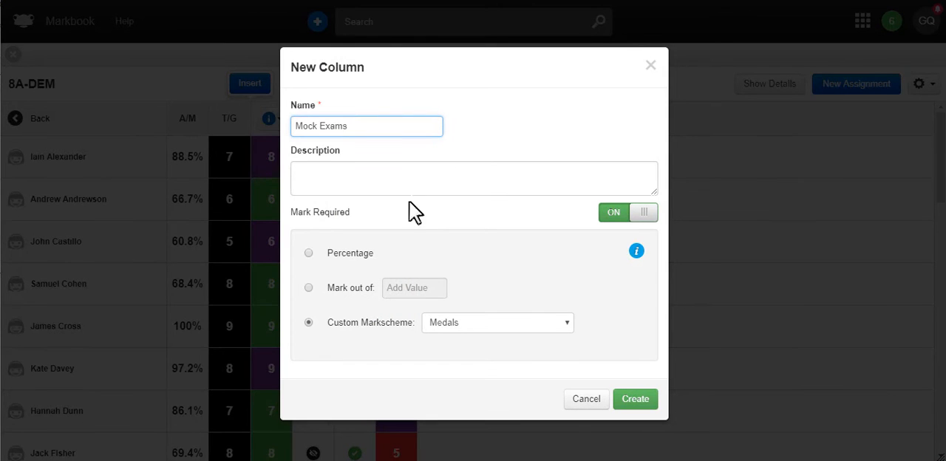
left_click(496, 322)
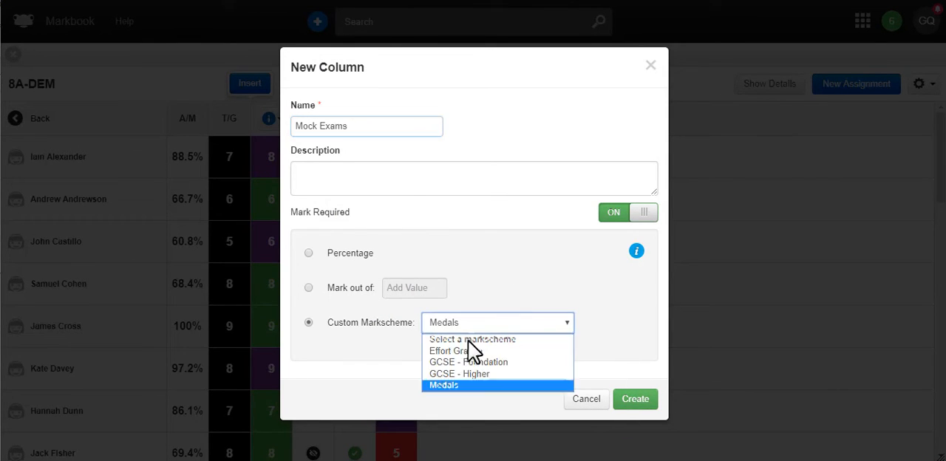
left_click(458, 373)
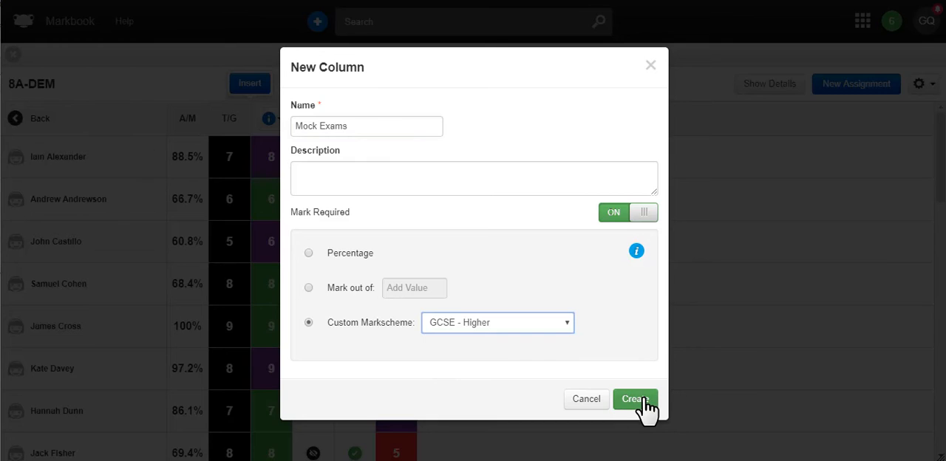
left_click(634, 399)
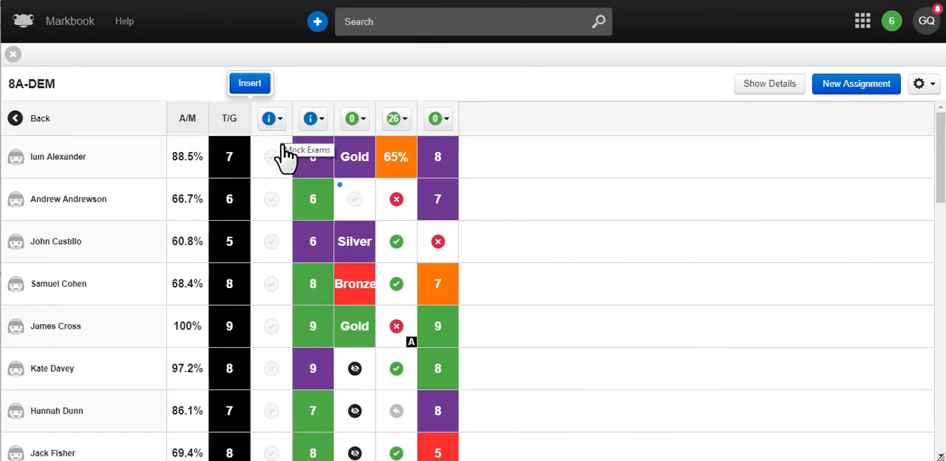
left_click(312, 157)
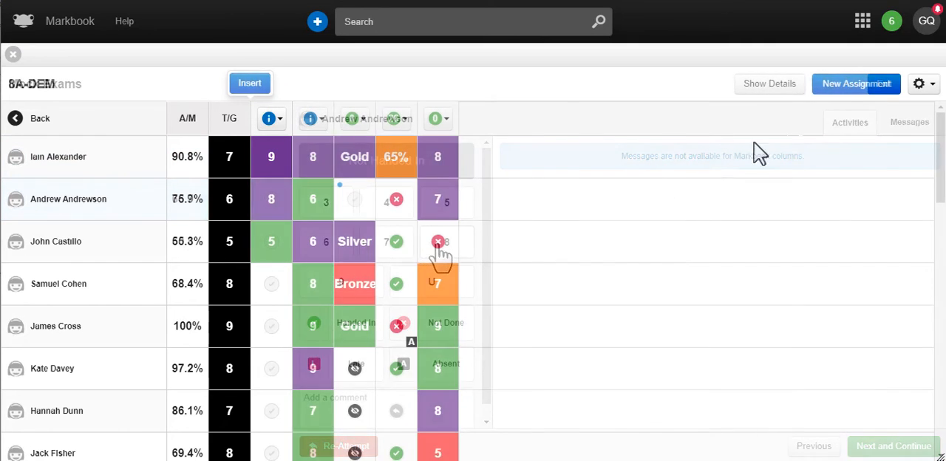
Start a new 8A-DEM Geography assignment and name it 'The water cycle'.
left_click(856, 83)
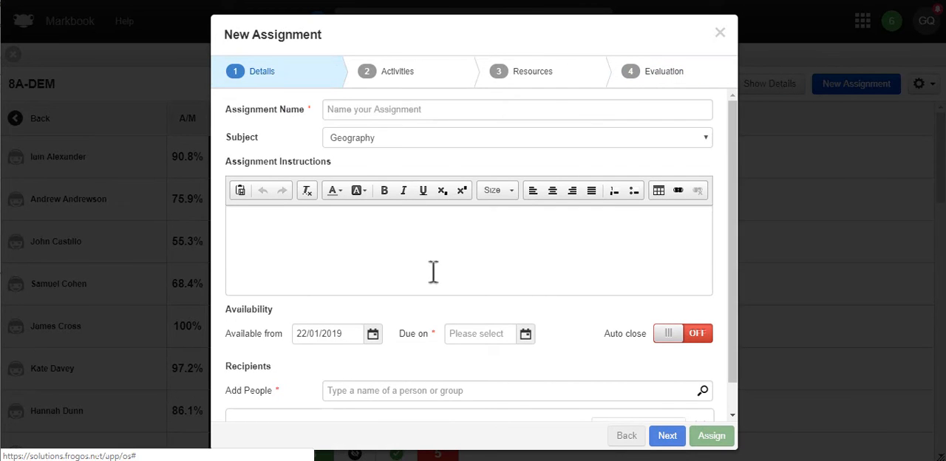
scroll("down", 3)
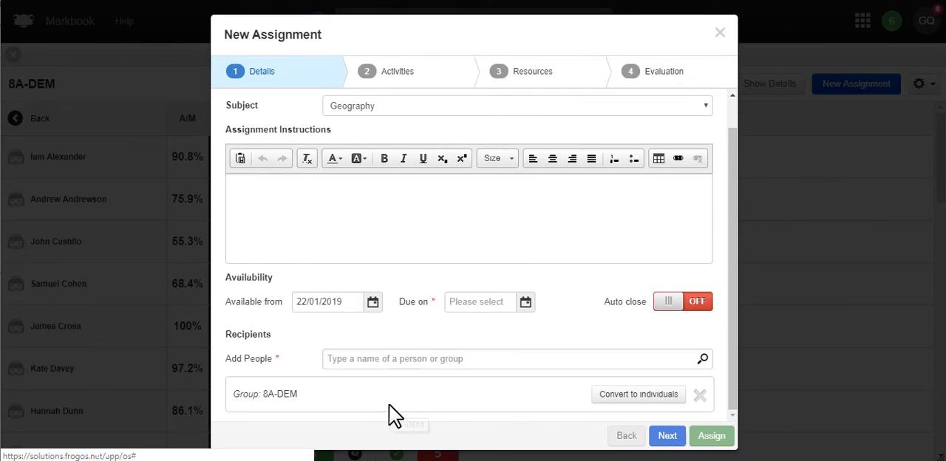
scroll("up", 3)
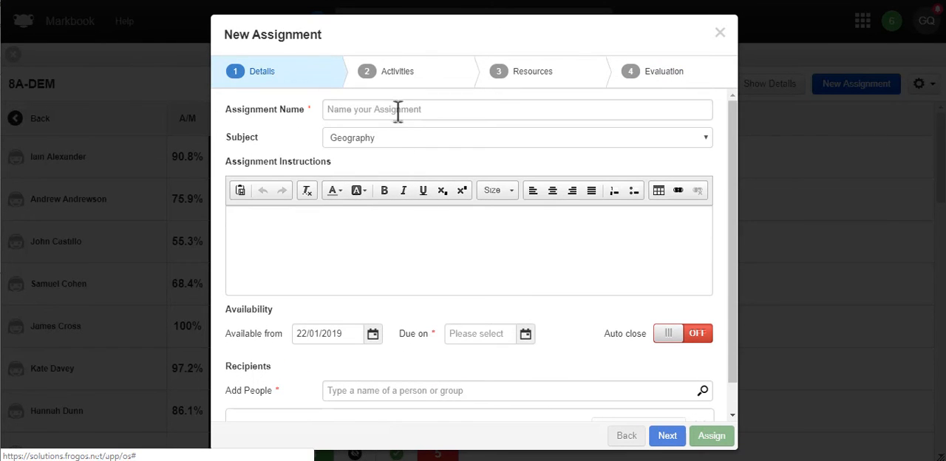
left_click(517, 110)
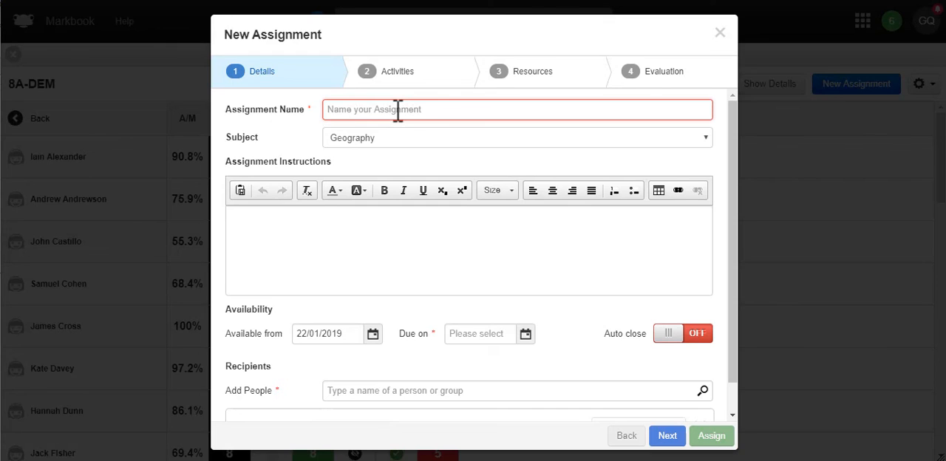
type("The wa")
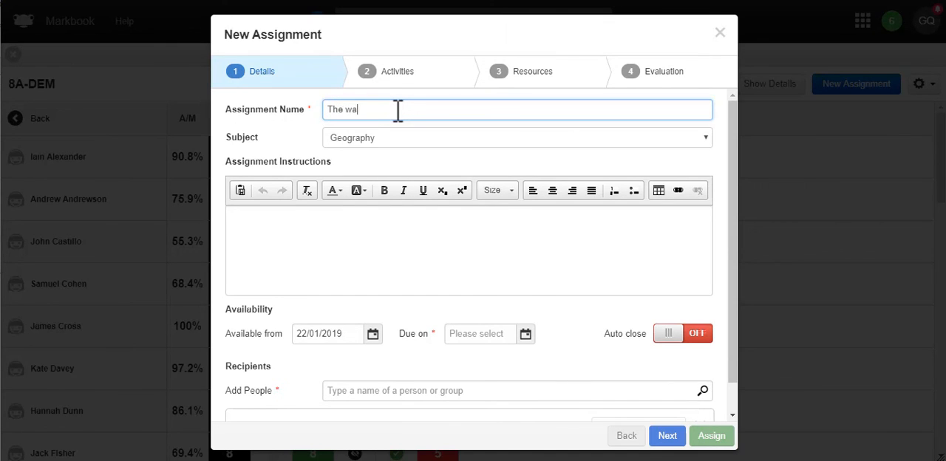
type("ter cycle")
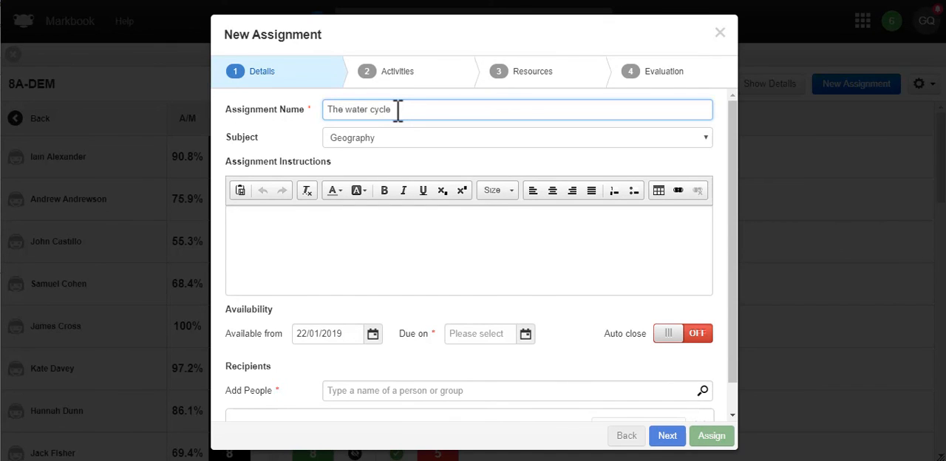